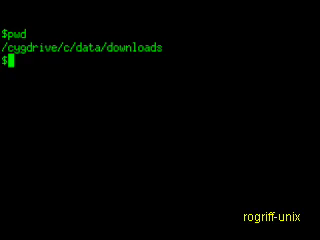
List the downloads directory contents with ls
{"action": "type", "text": "ls -F"}
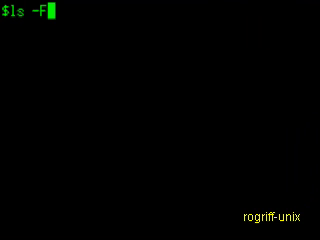
Run ls -F to show the downloads listing with type markers
{"action": "key", "text": "Return"}
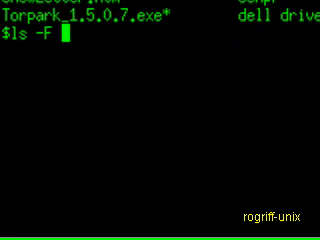
Rerun the type-marked listing and type the grep / filter for directories
{"action": "type", "text": " | grep"}
{"action": "key", "text": "Return"}
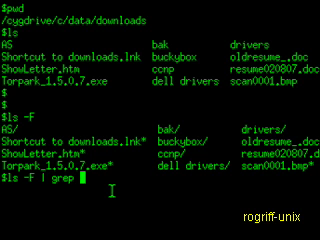
{"action": "type", "text": "/"}
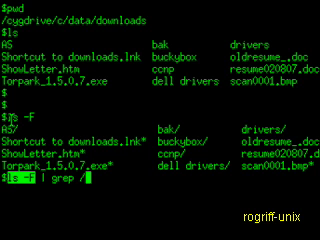
{"action": "key", "text": "Return"}
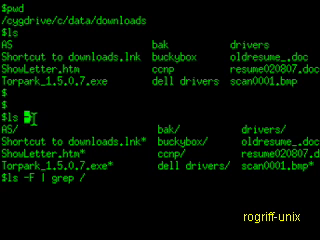
{"action": "type", "text": "/"}
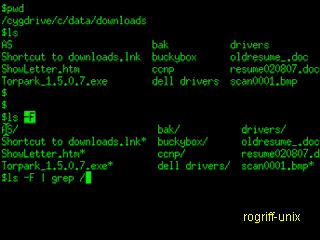